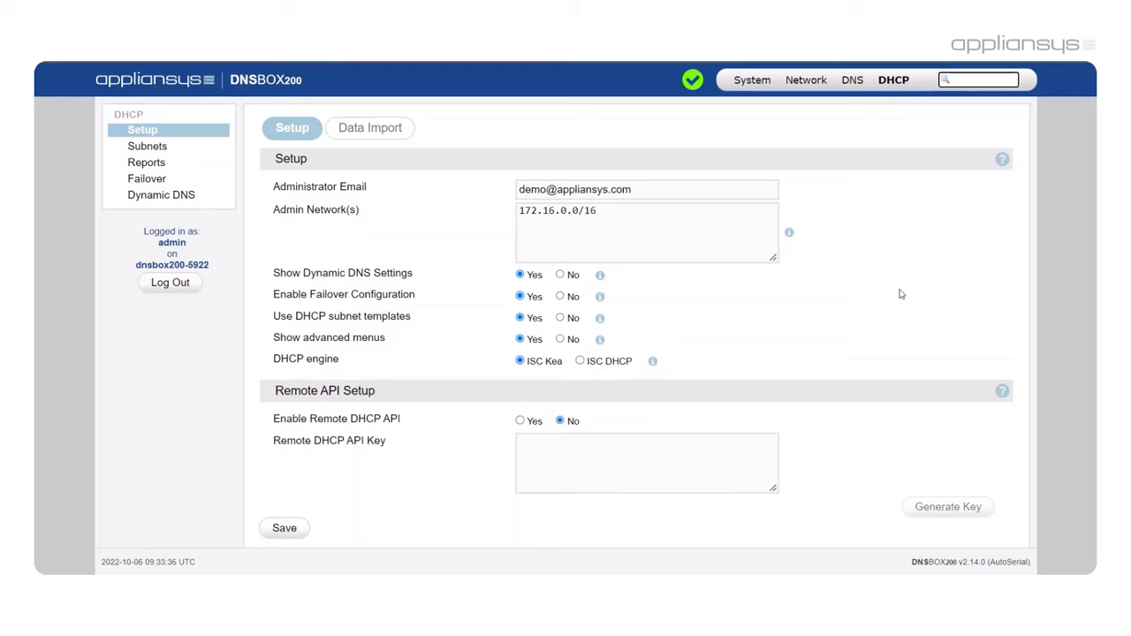
Show the Data Import options for Microsoft DHCP, ISC DHCP, ISC Kea and backup.
{"action": "left_click", "coordinate": [978, 80]}
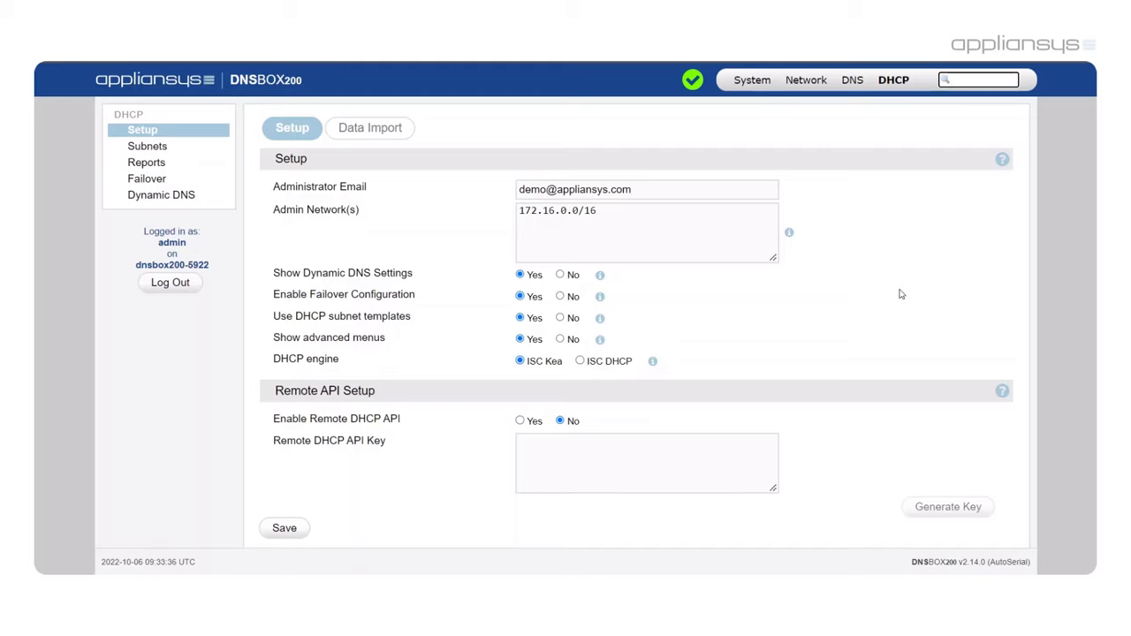
{"action": "left_click", "coordinate": [978, 80]}
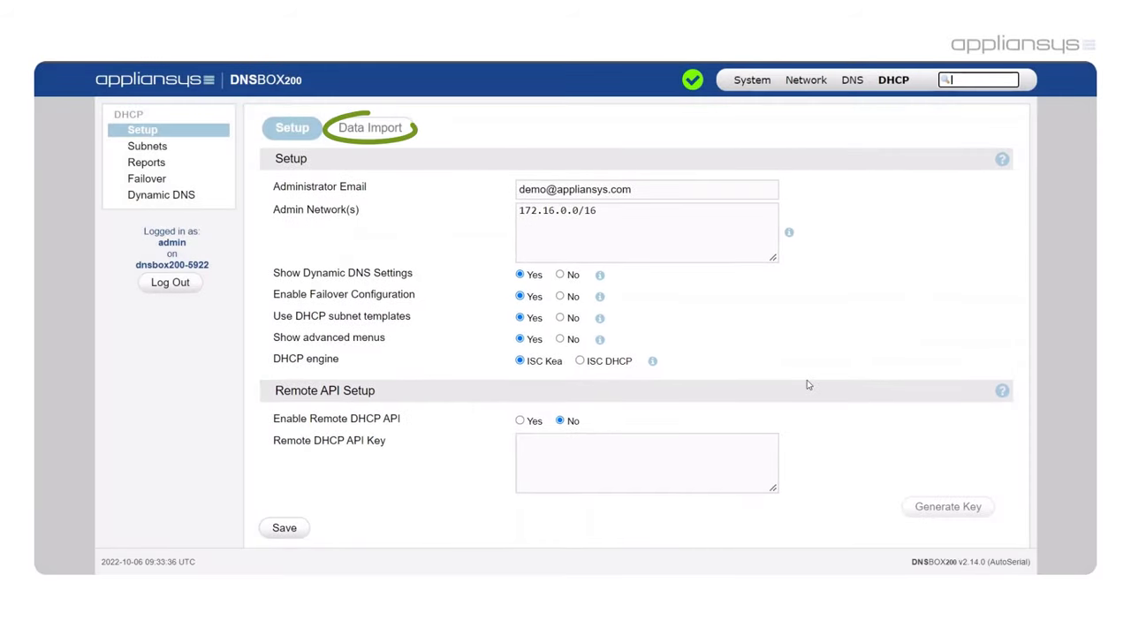
{"action": "left_click", "coordinate": [370, 127]}
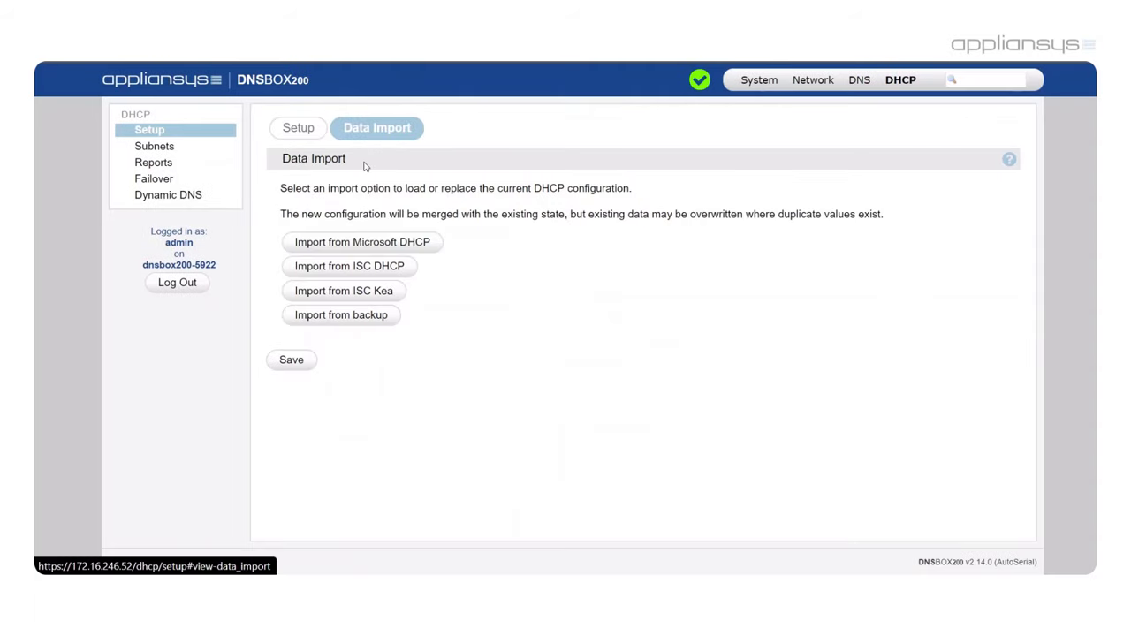
{"action": "mouse_move", "coordinate": [482, 232]}
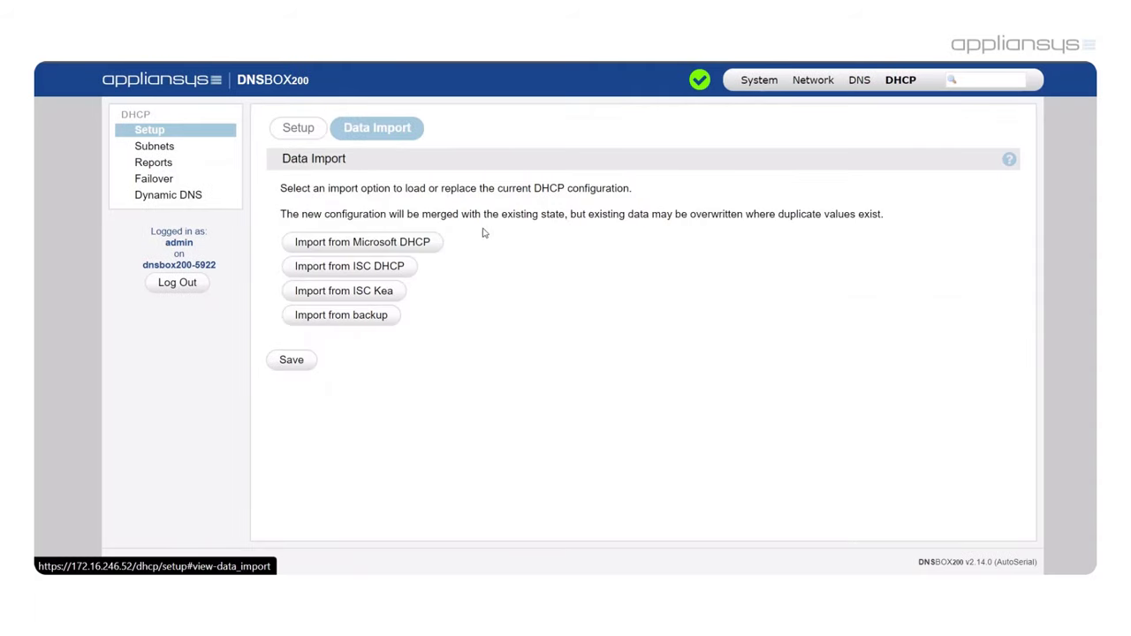
{"action": "mouse_move", "coordinate": [505, 245]}
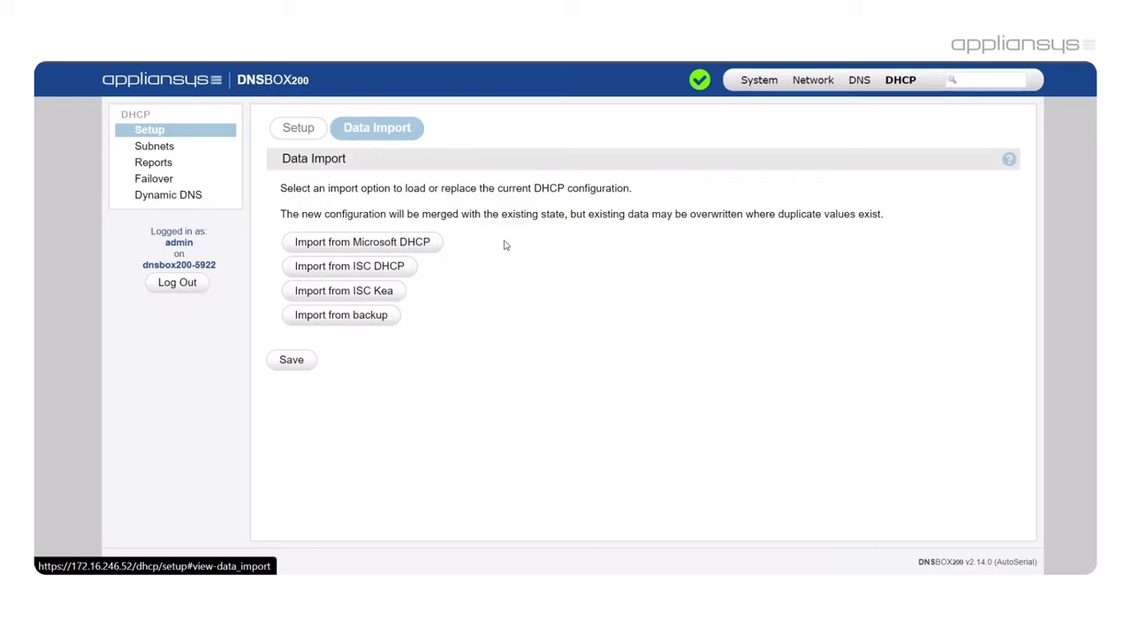
List the DHCP subnets, showing 192.168.10.0/24 Example Subnet on eth1.
{"action": "left_click", "coordinate": [153, 146]}
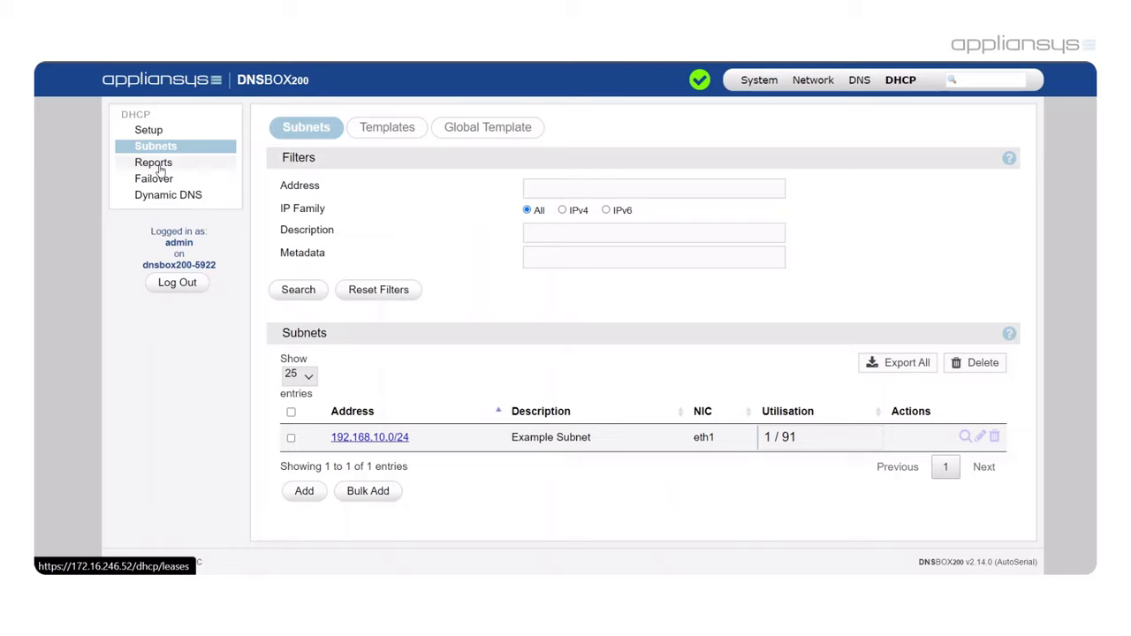
{"action": "mouse_move", "coordinate": [685, 481]}
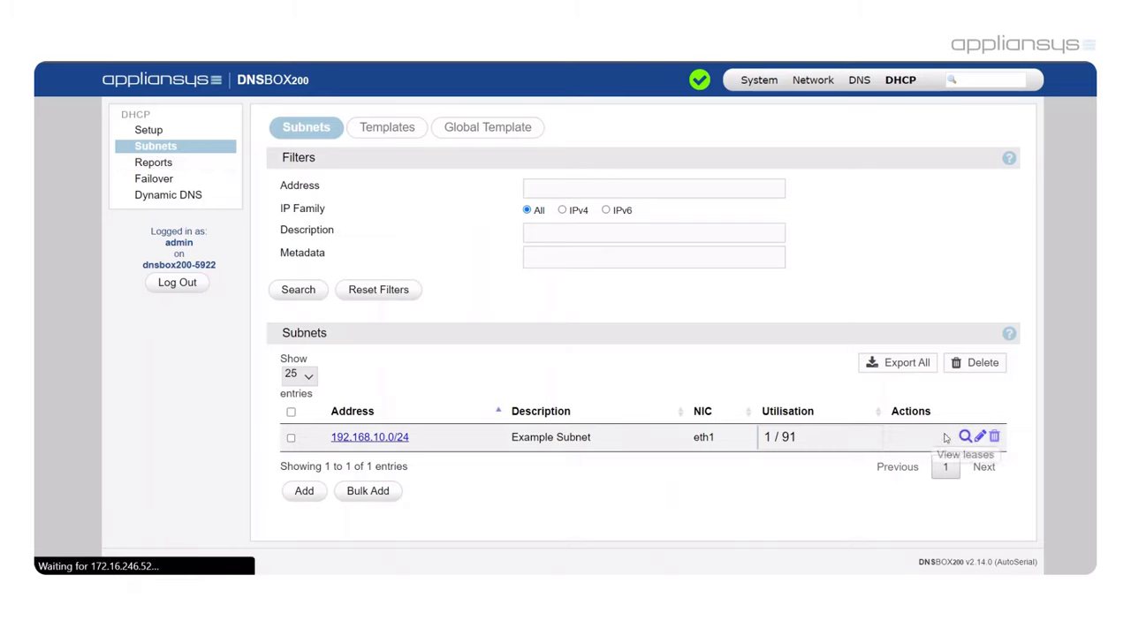
{"action": "mouse_move", "coordinate": [846, 374]}
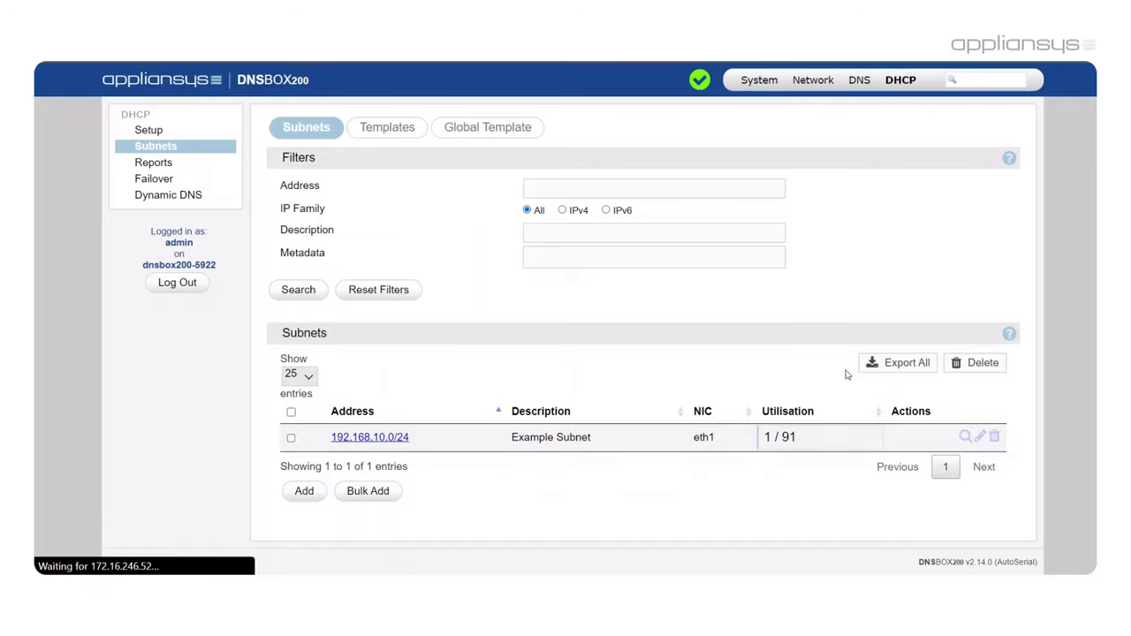
Open Edit Subnet for 192.168.10.0/24 and review its Site metadata 'Branch 1'.
{"action": "left_click", "coordinate": [979, 437]}
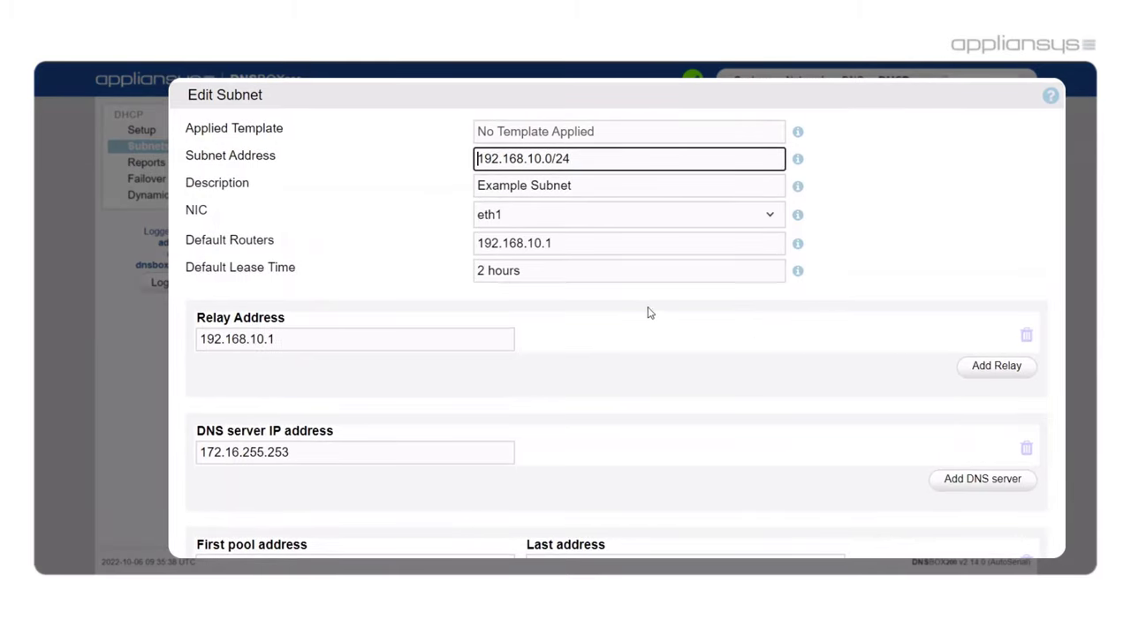
{"action": "scroll", "scroll_direction": "down", "scroll_amount": 3}
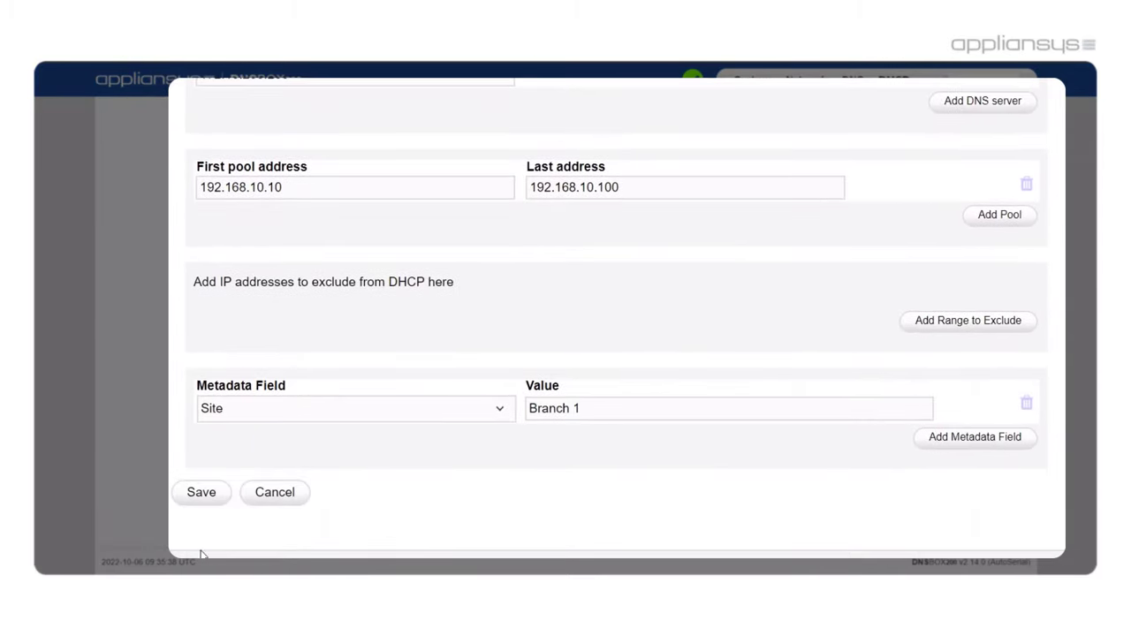
{"action": "scroll", "scroll_direction": "up", "scroll_amount": 3}
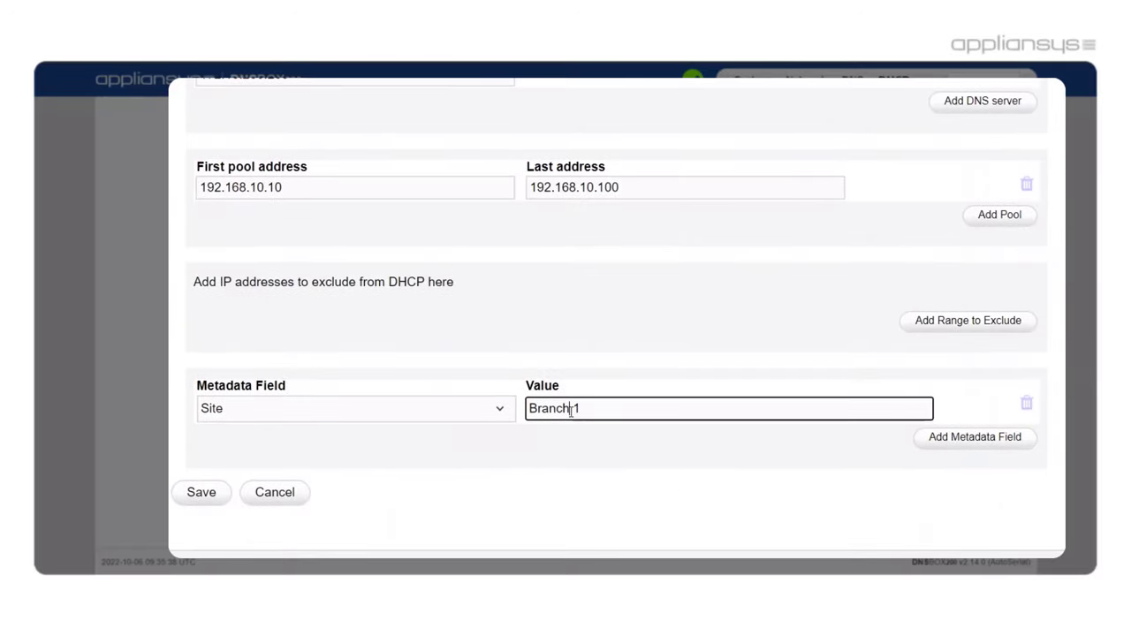
{"action": "left_click", "coordinate": [201, 492]}
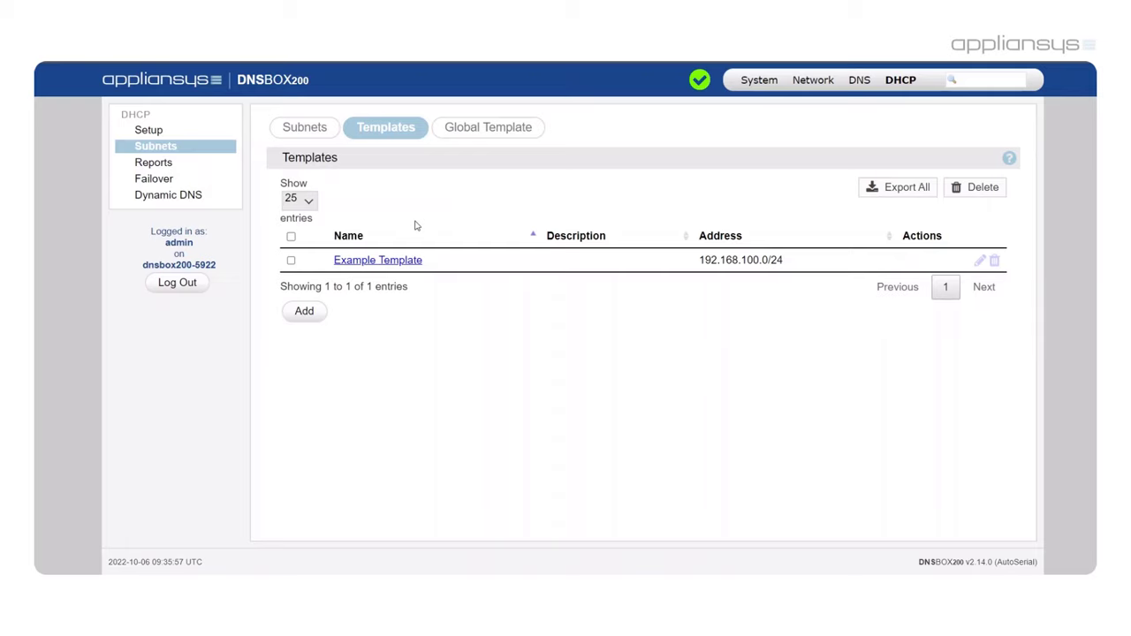
{"action": "mouse_move", "coordinate": [377, 260]}
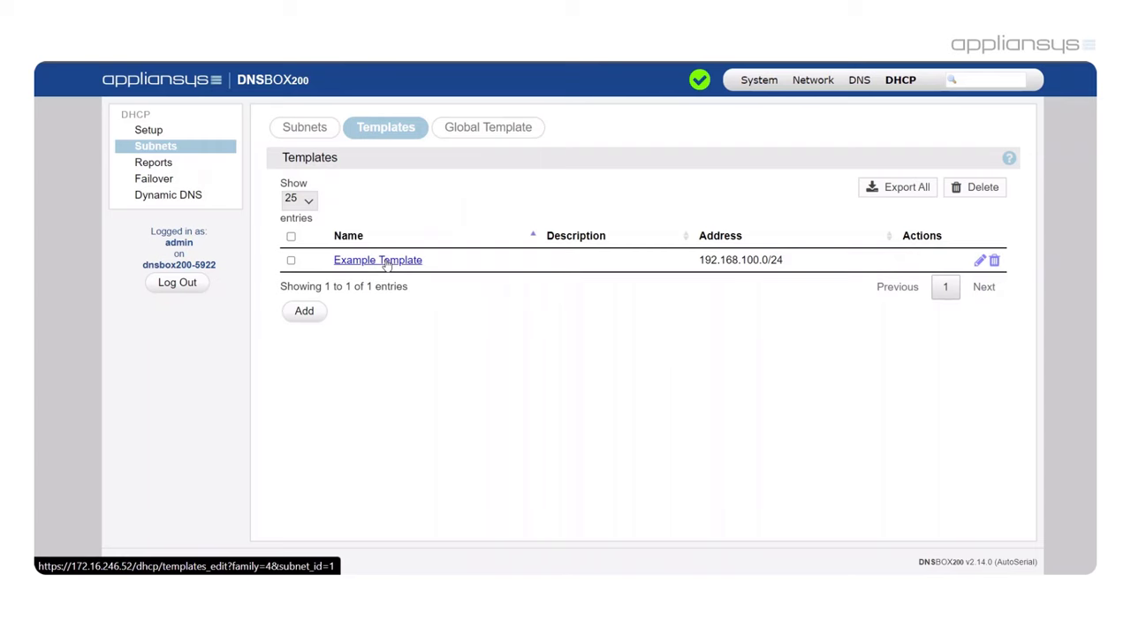
Open Example Template and review router 192.168.100.254, 8-hour lease and DNS settings.
{"action": "left_click", "coordinate": [377, 260]}
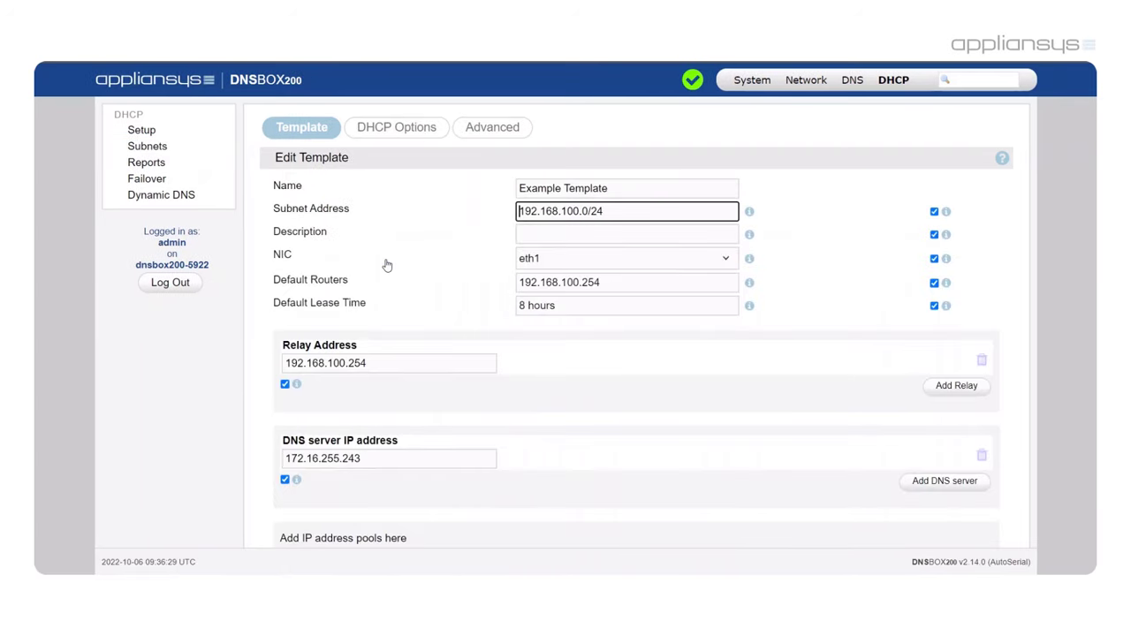
{"action": "scroll", "scroll_direction": "down", "scroll_amount": 3}
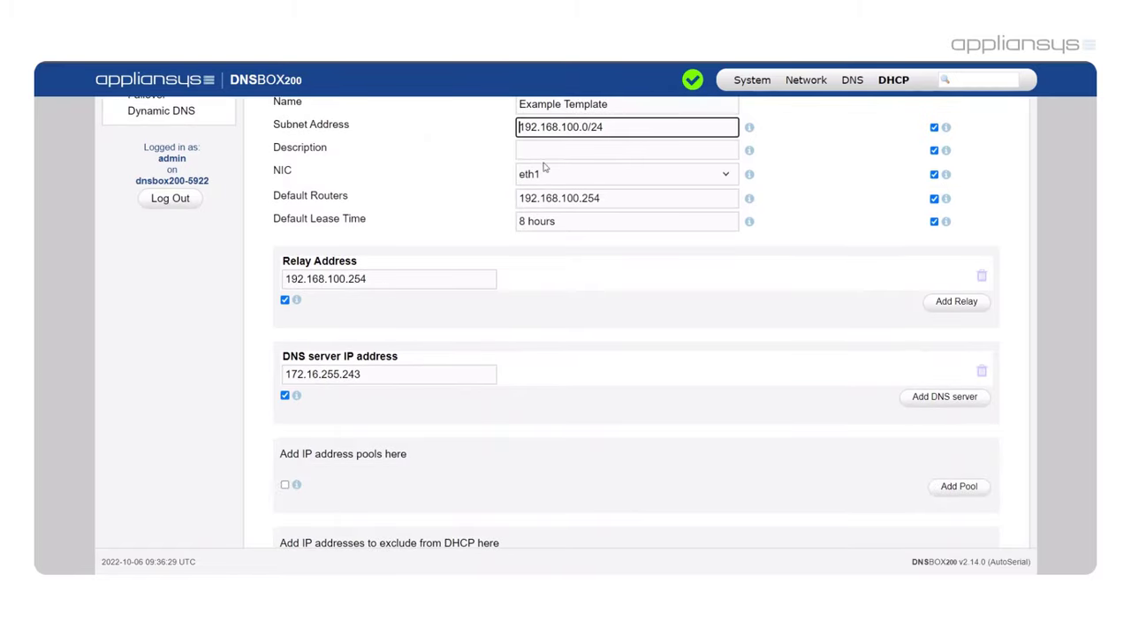
View the Add Subnet form, then the Failover page reporting failover not enabled.
{"action": "left_click", "coordinate": [149, 146]}
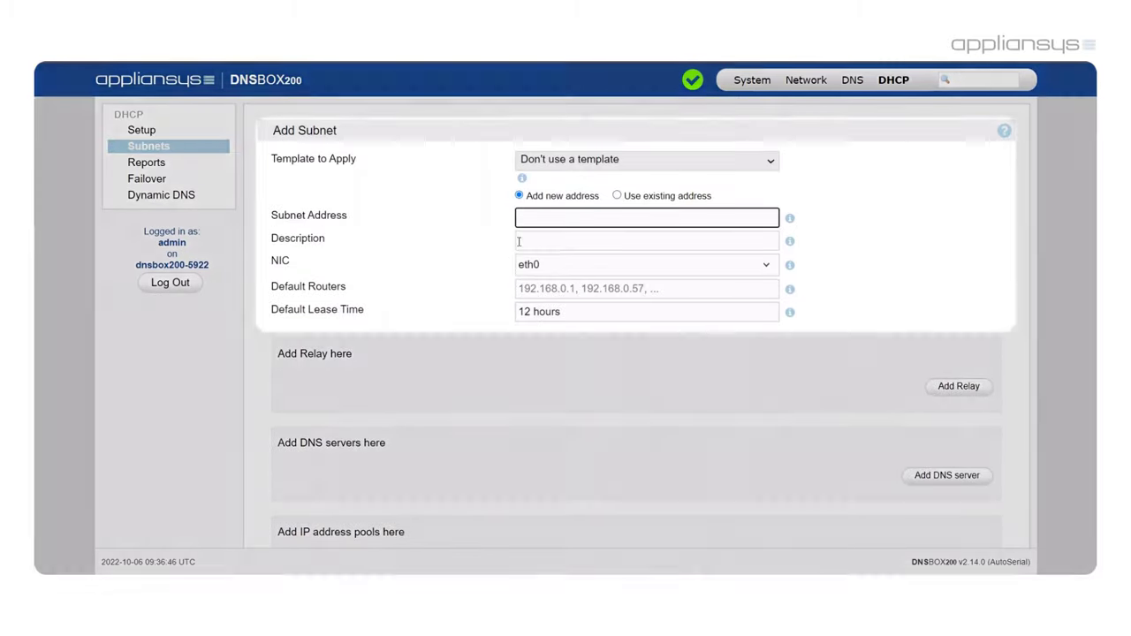
{"action": "left_click", "coordinate": [645, 160]}
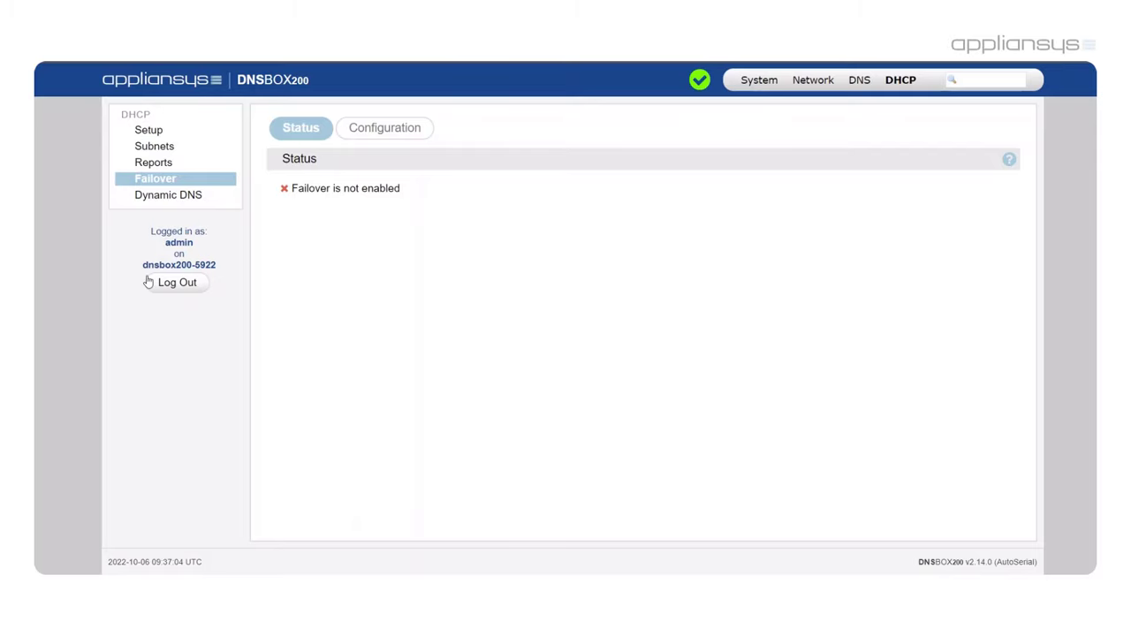
Enable Active/Passive failover and place the cursor in the Partner Host field.
{"action": "left_click", "coordinate": [384, 127]}
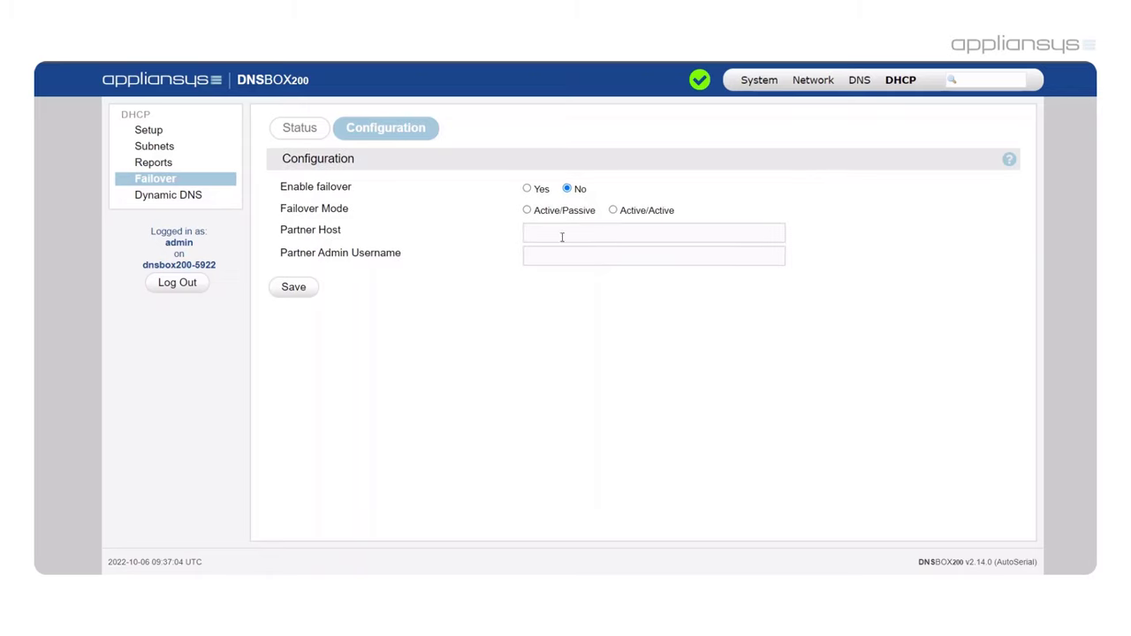
{"action": "mouse_move", "coordinate": [526, 188]}
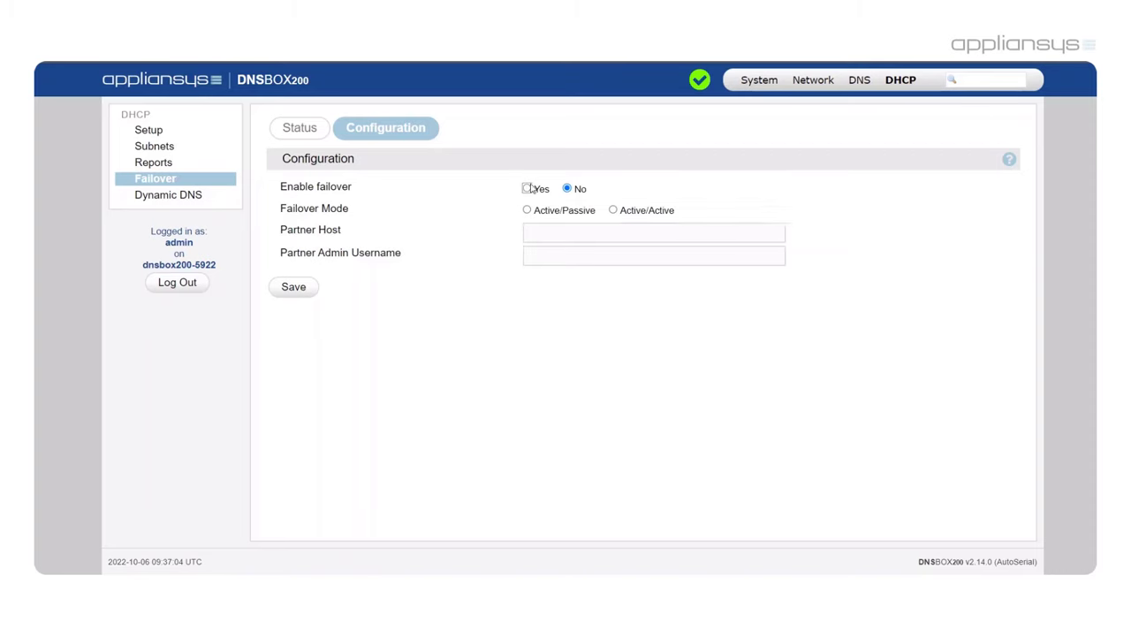
{"action": "left_click", "coordinate": [526, 188]}
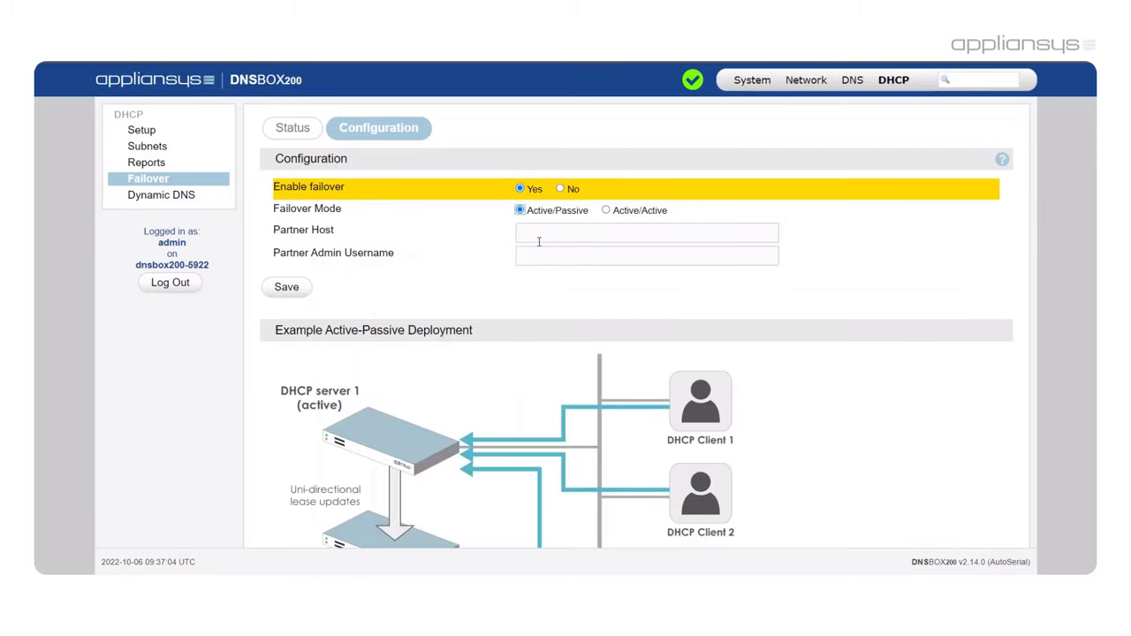
{"action": "left_click", "coordinate": [647, 232]}
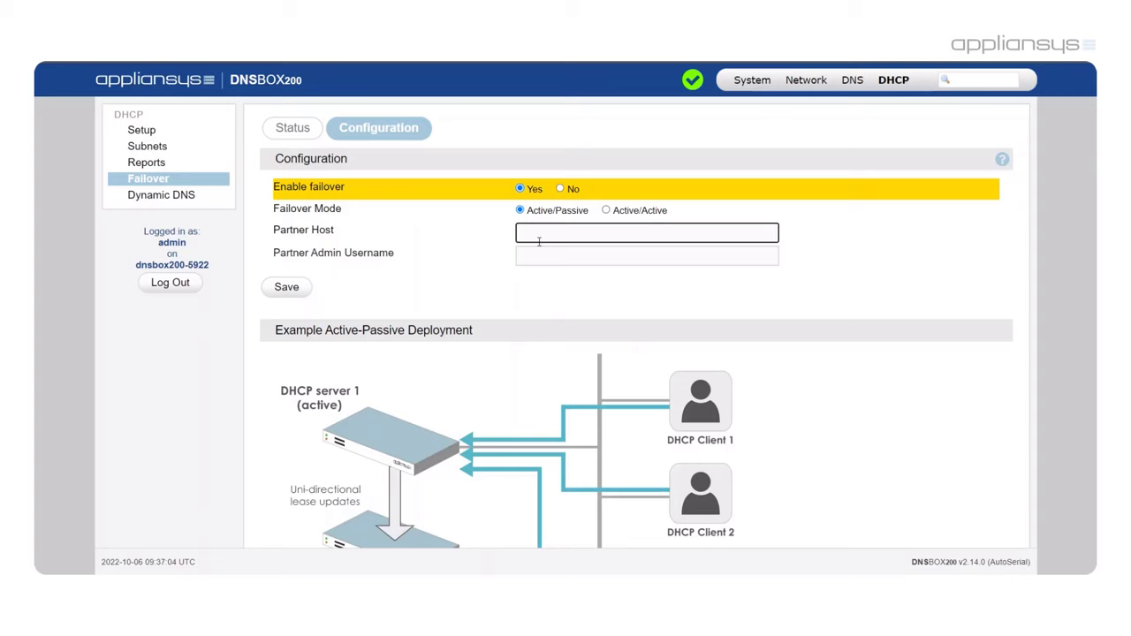
{"action": "mouse_move", "coordinate": [261, 308]}
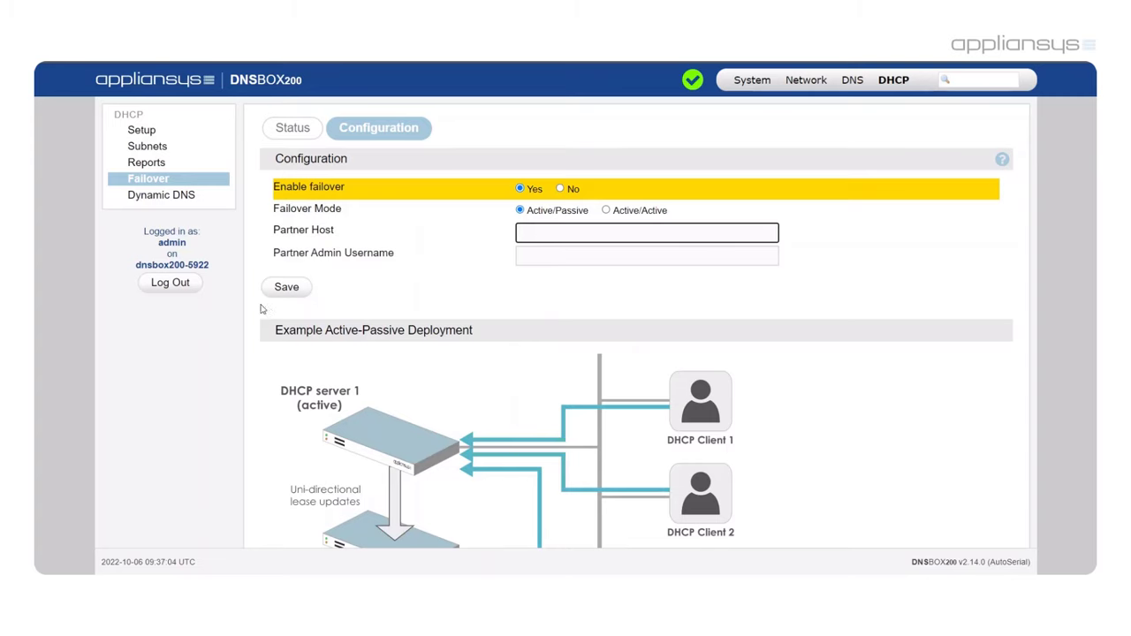
{"action": "mouse_move", "coordinate": [462, 324]}
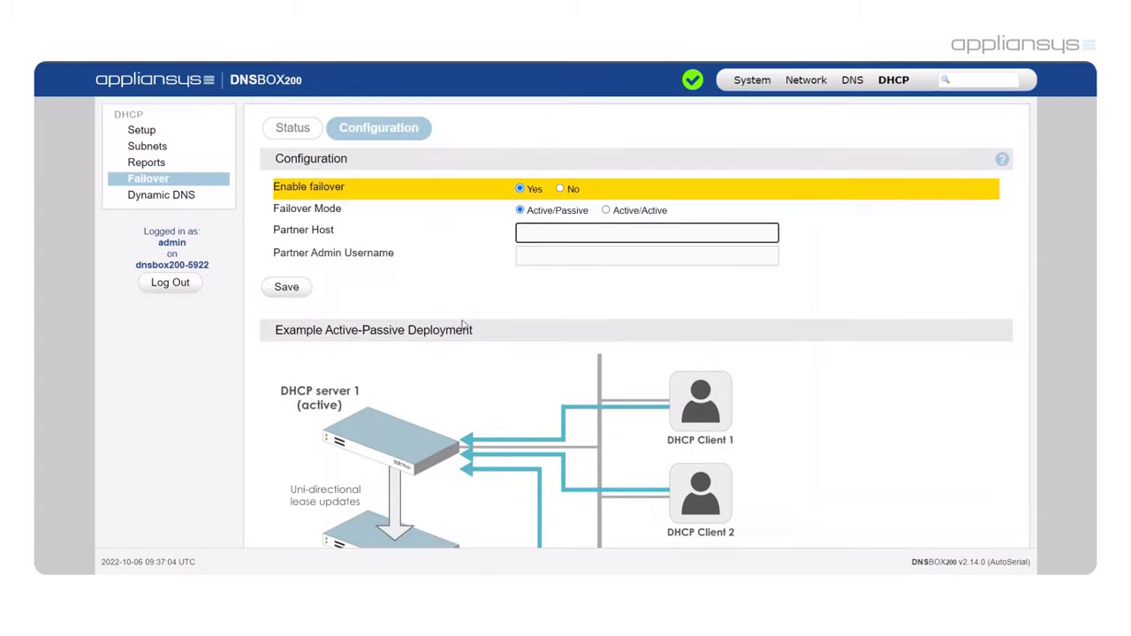
{"action": "left_click", "coordinate": [646, 232]}
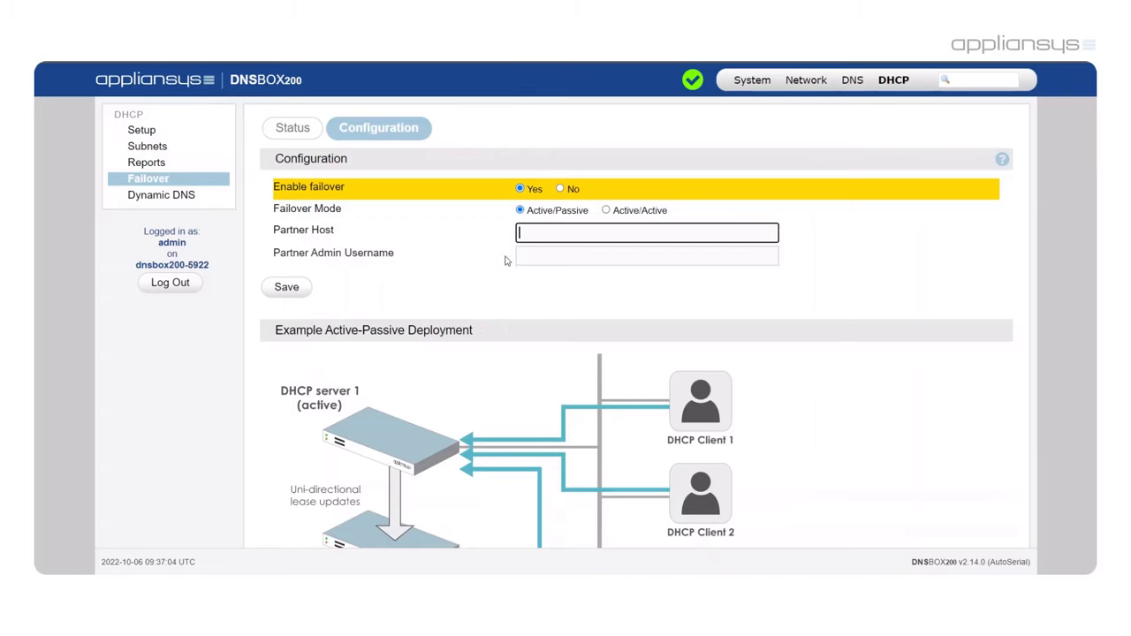
{"action": "scroll", "scroll_direction": "down", "scroll_amount": 3}
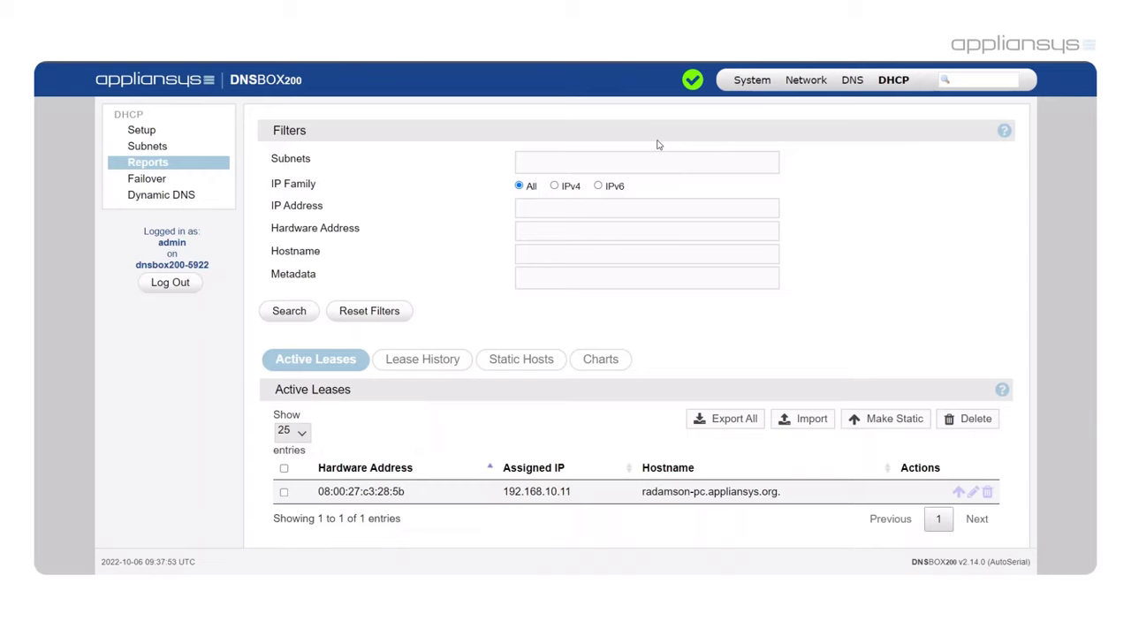
{"action": "mouse_move", "coordinate": [597, 183]}
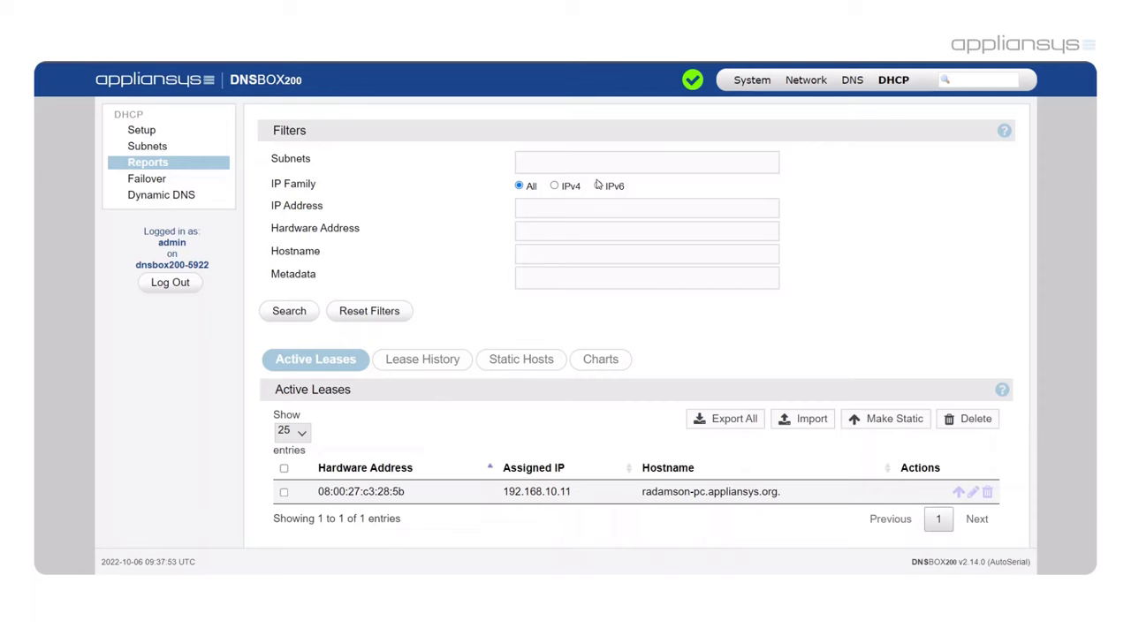
{"action": "mouse_move", "coordinate": [631, 305]}
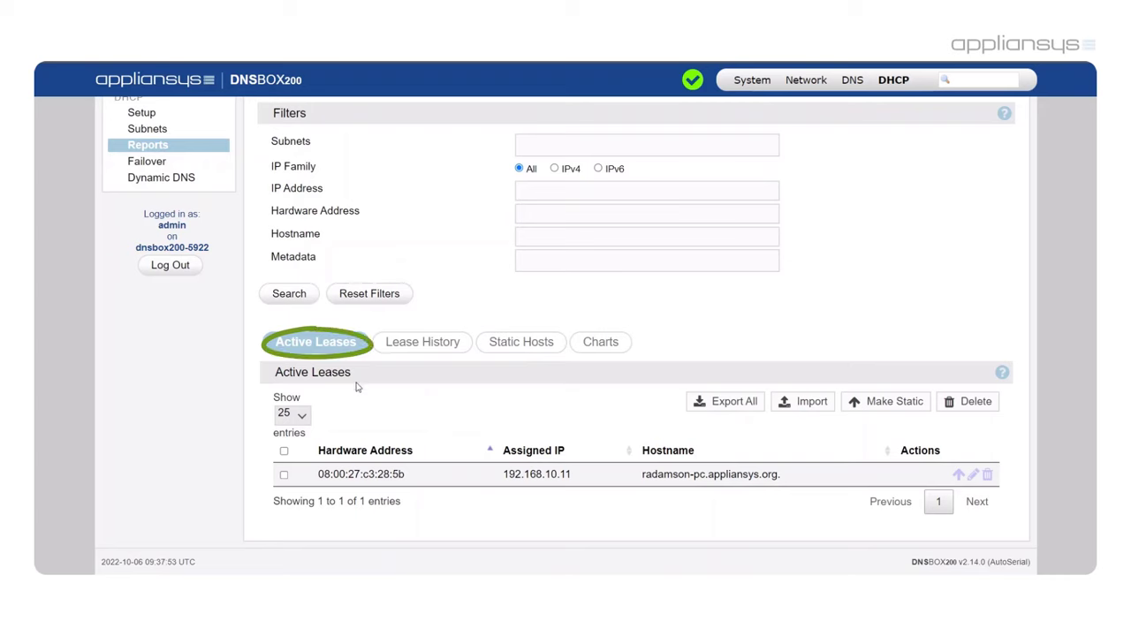
View Lease History, then Static Hosts showing client1.appliansys.org at 192.168.10.233.
{"action": "left_click", "coordinate": [423, 342]}
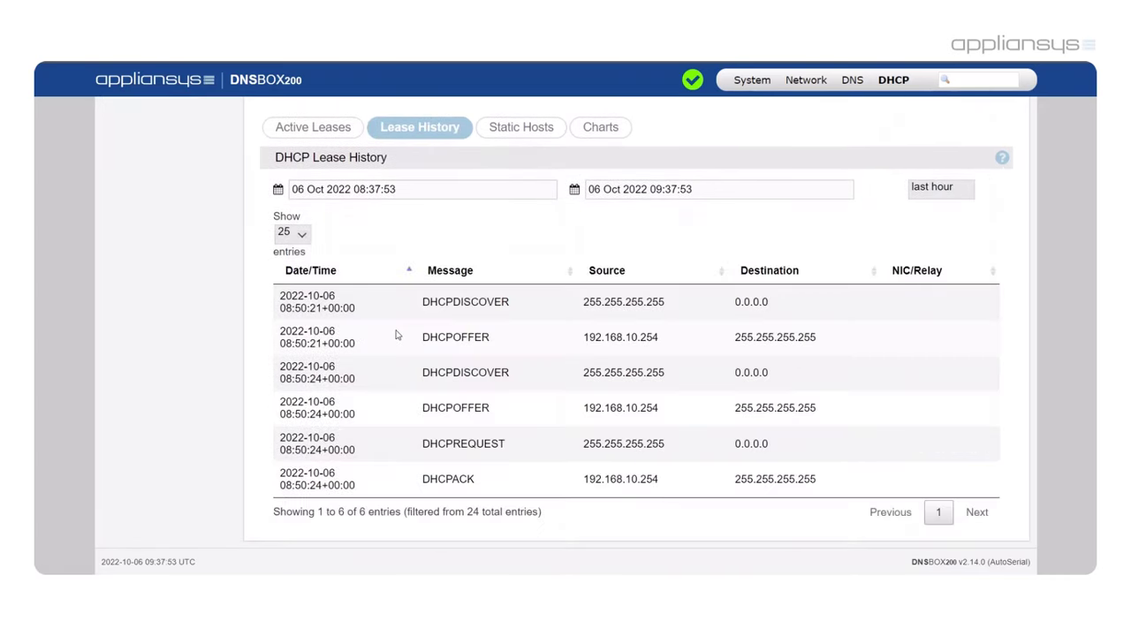
{"action": "left_click", "coordinate": [521, 126]}
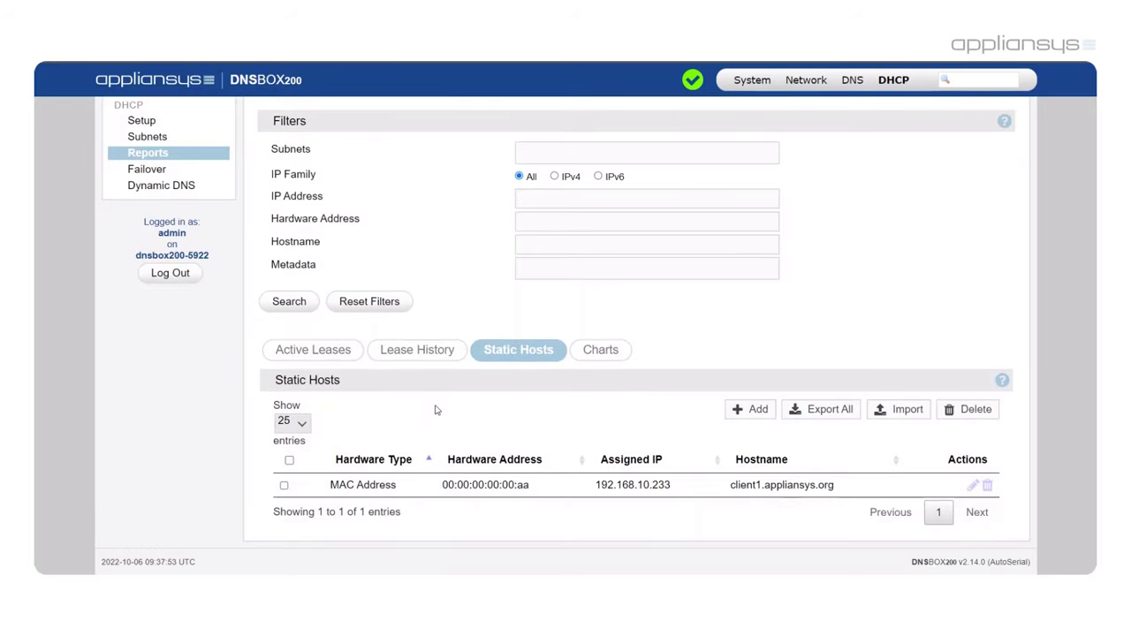
Scroll through the lease charts, then return to Setup and focus the administrator email.
{"action": "left_click", "coordinate": [599, 349]}
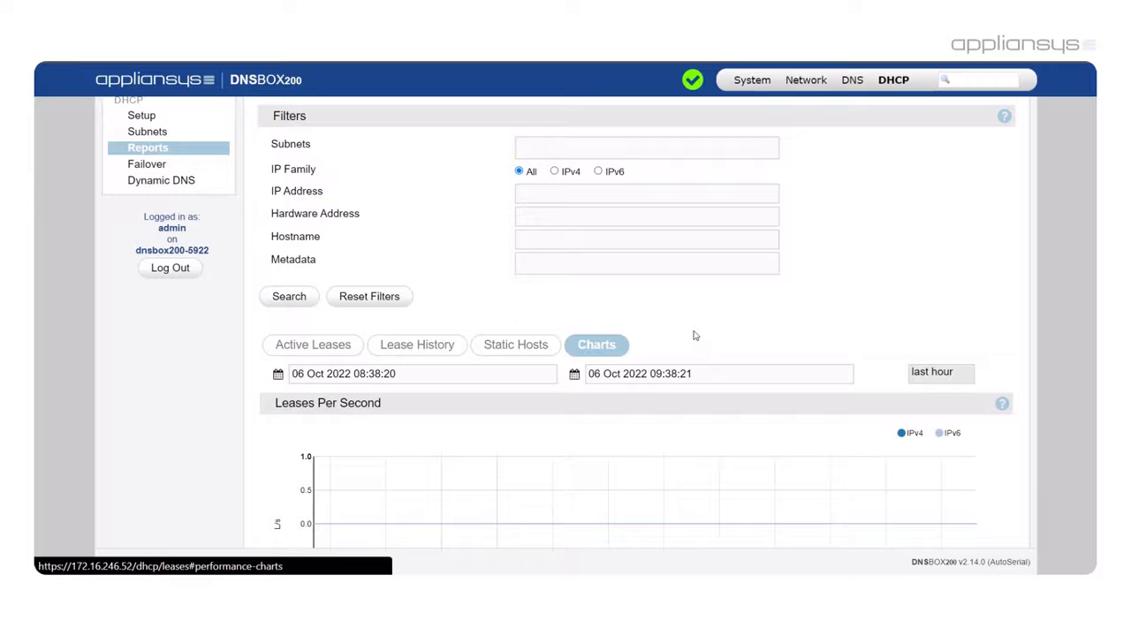
{"action": "scroll", "scroll_direction": "down", "scroll_amount": 3}
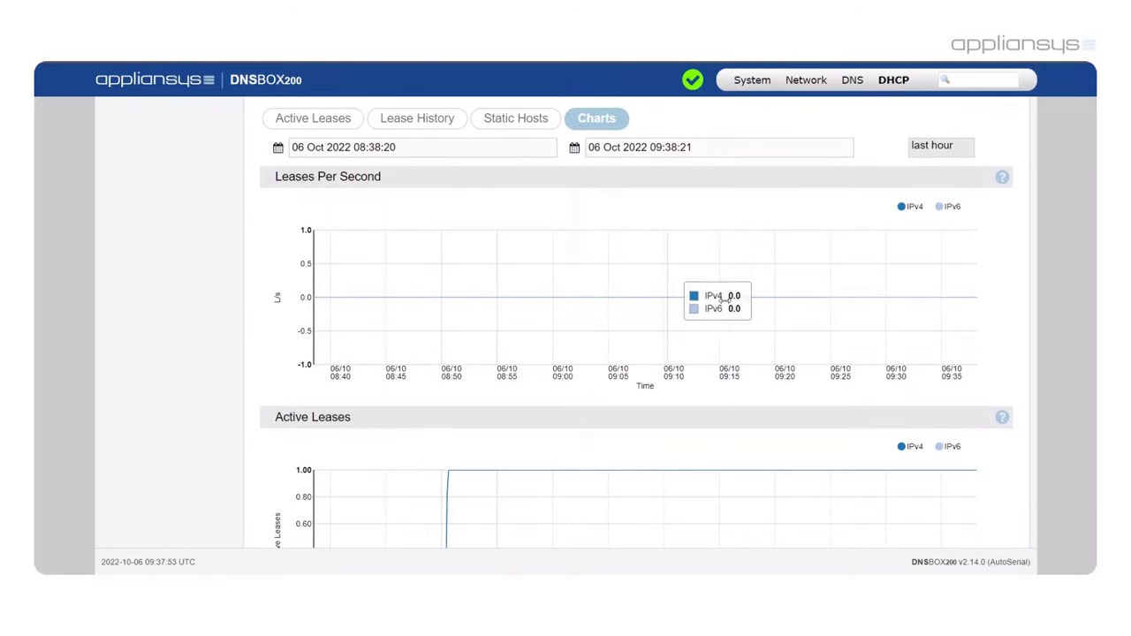
{"action": "scroll", "scroll_direction": "down", "scroll_amount": 3}
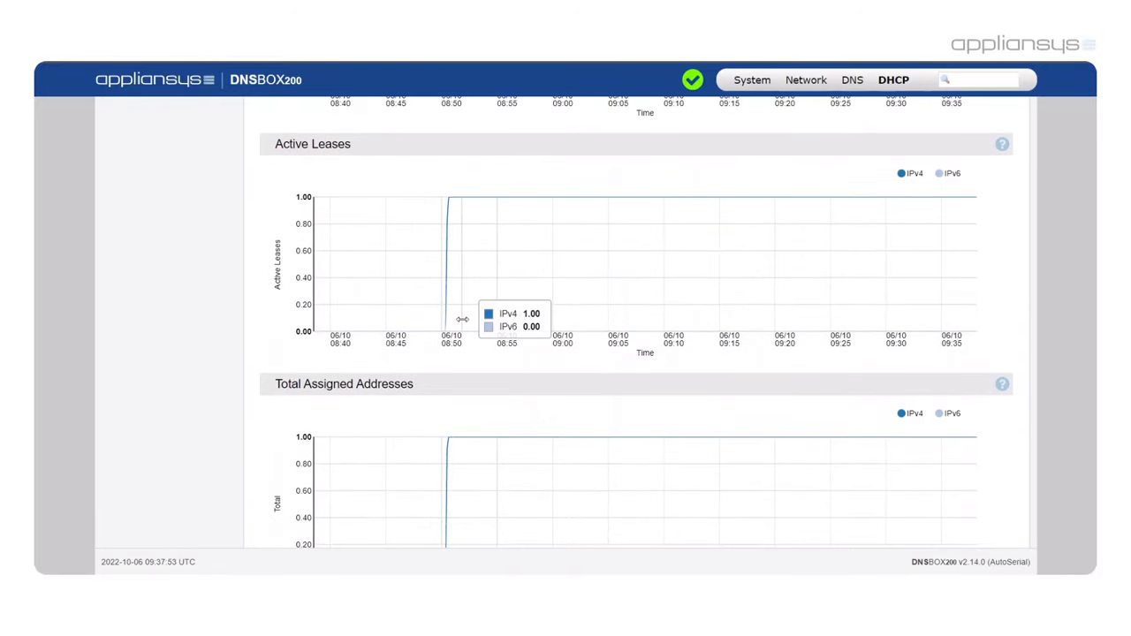
{"action": "scroll", "scroll_direction": "down", "scroll_amount": 3}
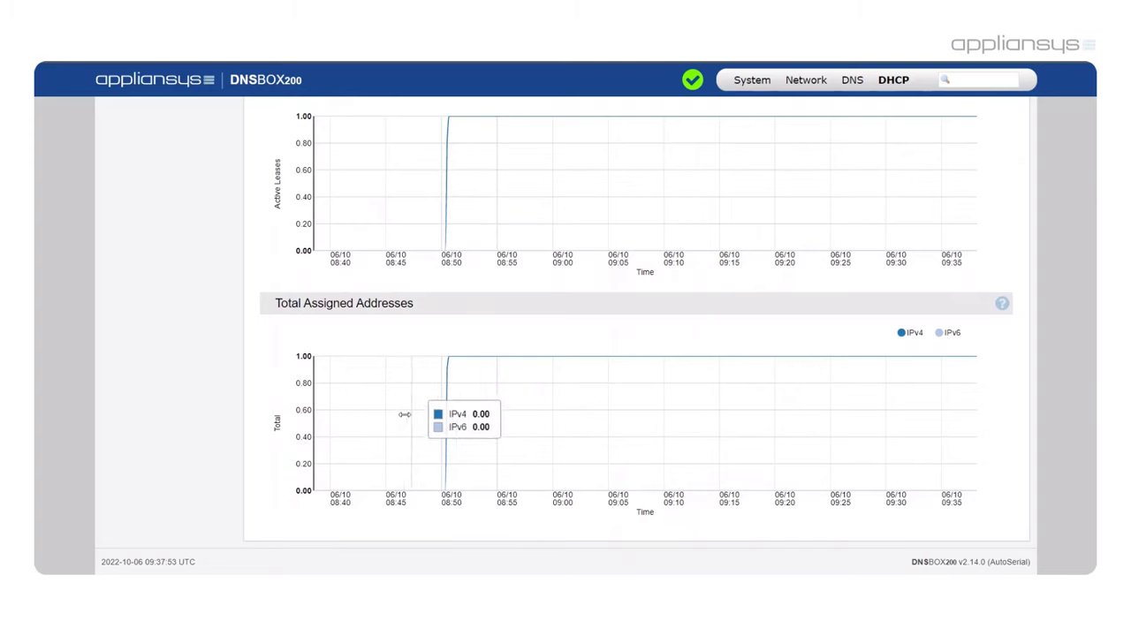
{"action": "mouse_move", "coordinate": [852, 439]}
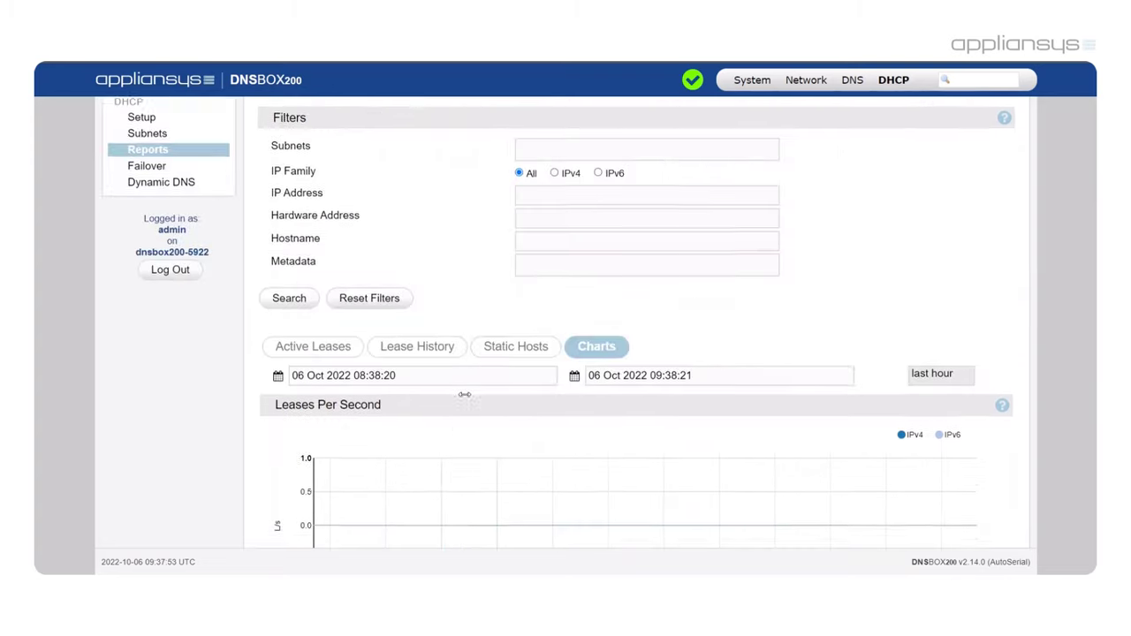
{"action": "left_click", "coordinate": [141, 116]}
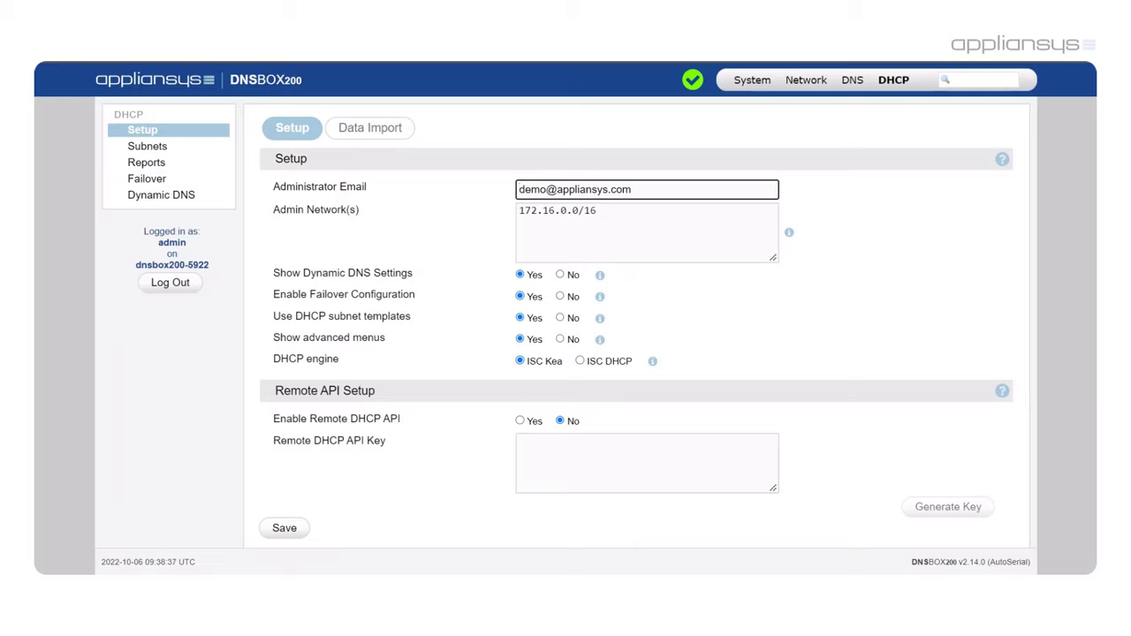
{"action": "left_click", "coordinate": [522, 189]}
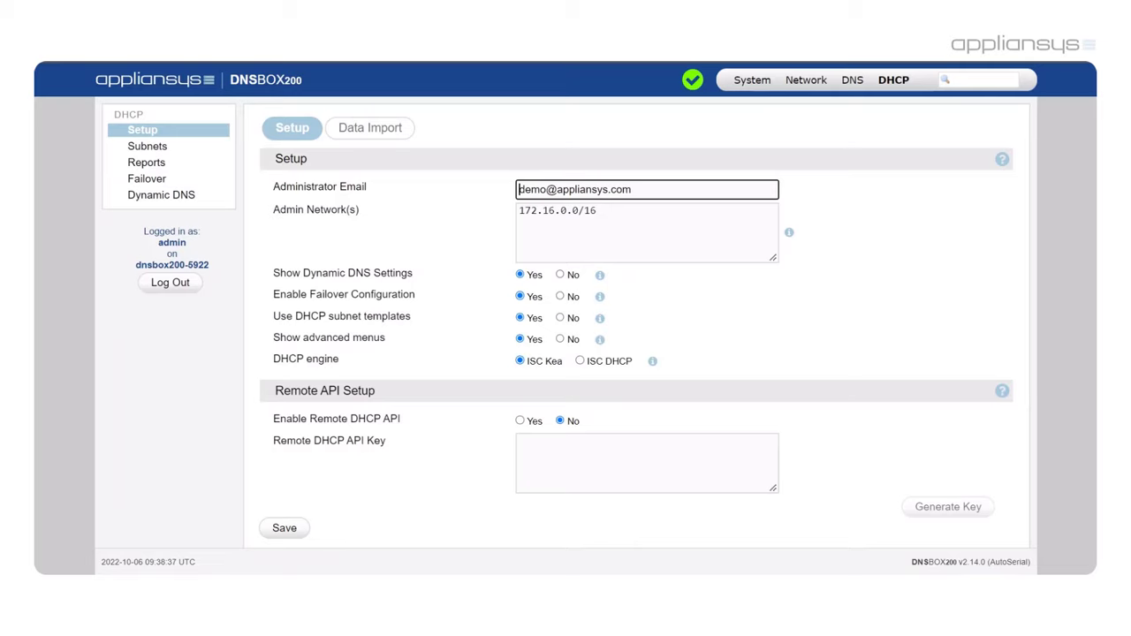